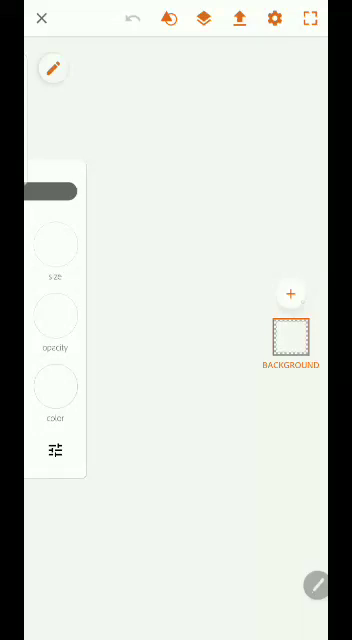
Step: Add the Black Panther sunset silhouette picture as a new image layer and confirm its placement
left_click(292, 292)
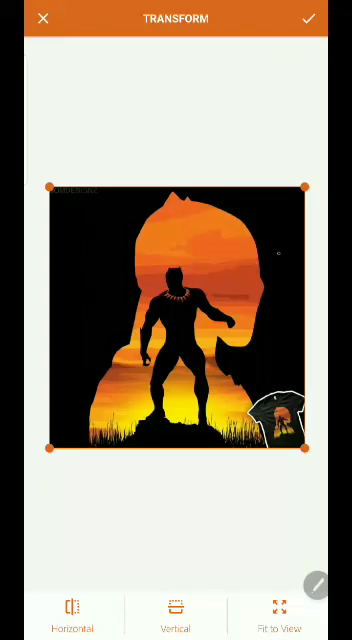
left_click(308, 18)
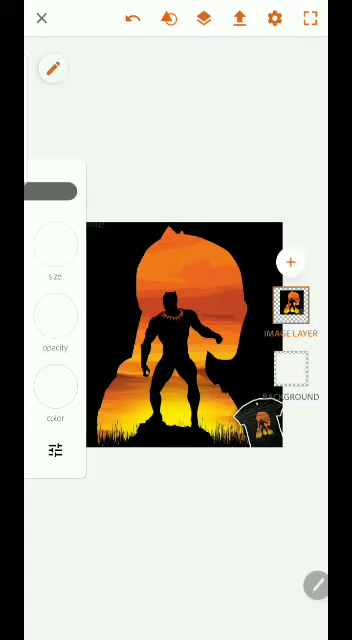
Step: Drag the Background layer's opacity down until it is fully transparent
left_click(294, 384)
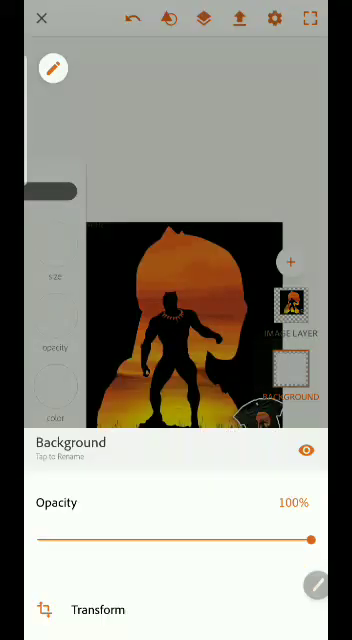
left_click_drag(312, 538, 104, 538)
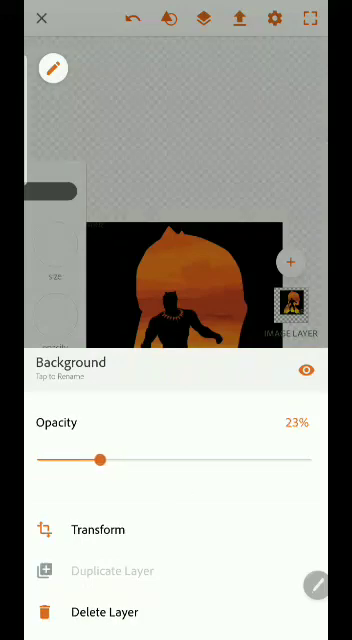
left_click_drag(102, 460, 46, 464)
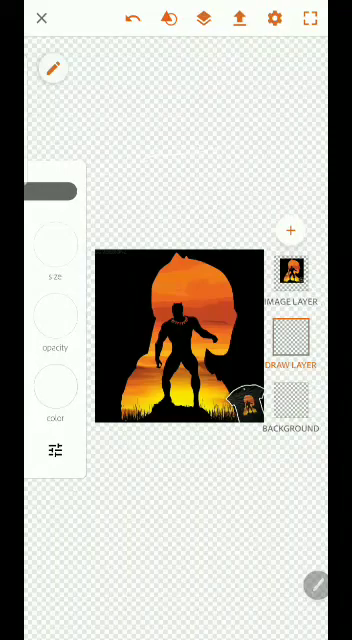
Step: Brush white around the silhouette and move the Draw Layer above the Image Layer
left_click(132, 18)
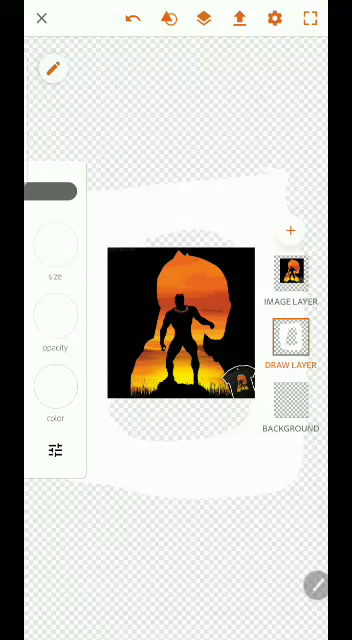
left_click_drag(292, 276, 292, 356)
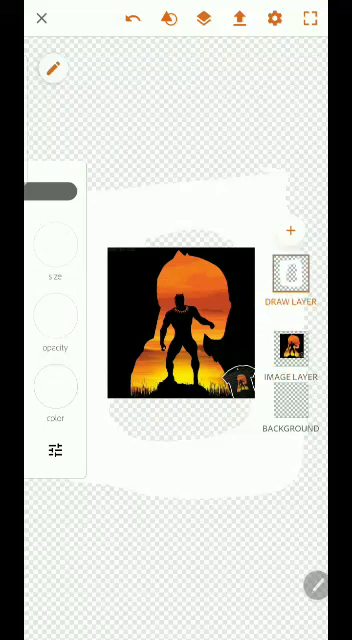
Step: Select the Draw Layer and paint white over the black background around the silhouette
left_click(290, 348)
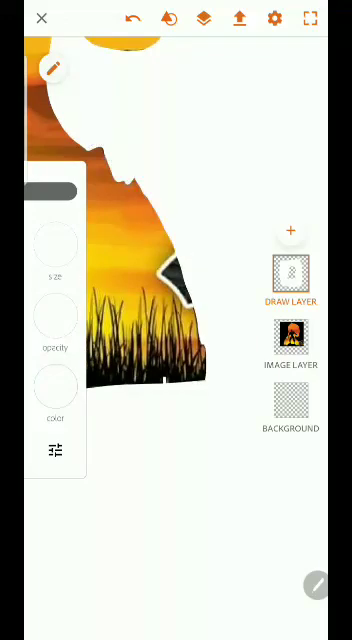
Step: Brush white over the t-shirt picture in the lower right corner until it is hidden
left_click_drag(156, 264, 160, 390)
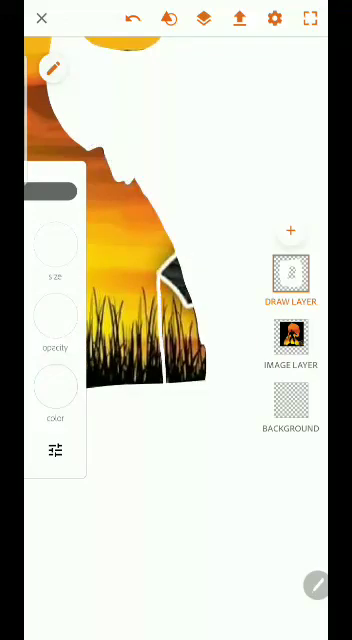
left_click_drag(144, 190, 160, 270)
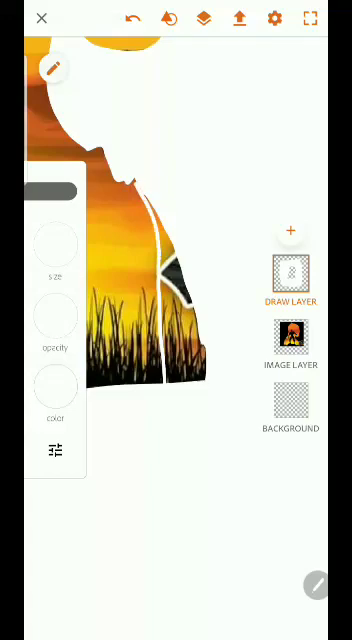
left_click(164, 300)
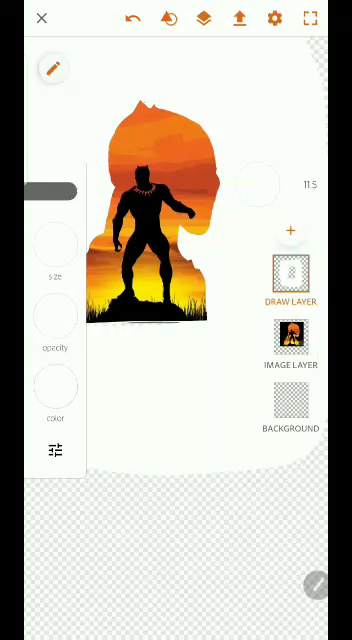
left_click(308, 18)
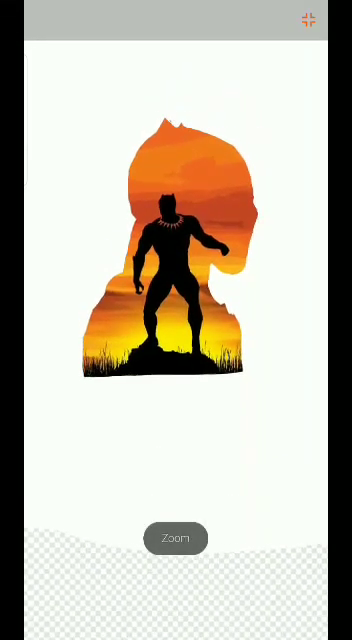
left_click(176, 536)
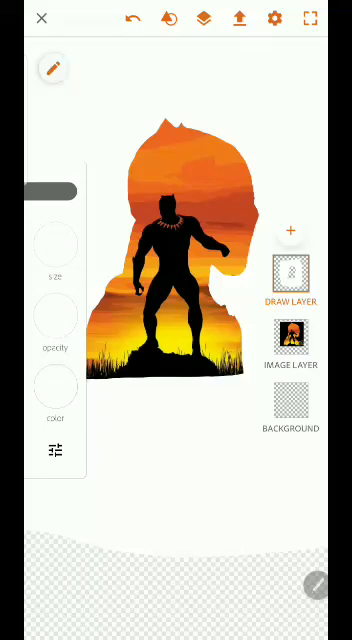
left_click(132, 18)
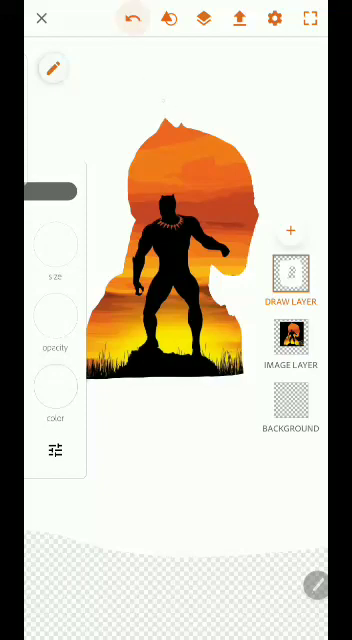
left_click(132, 18)
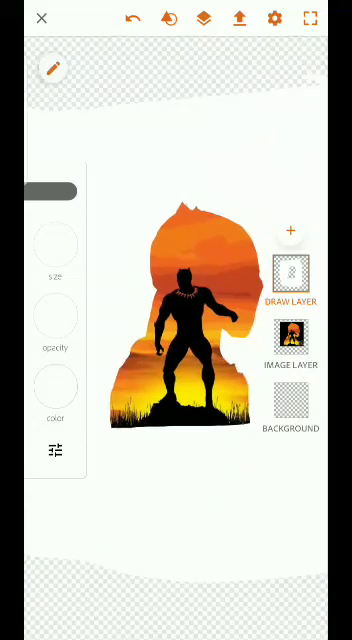
Step: Screenshot the finished silhouette artwork and start cropping it in the screenshot editor
left_click(308, 18)
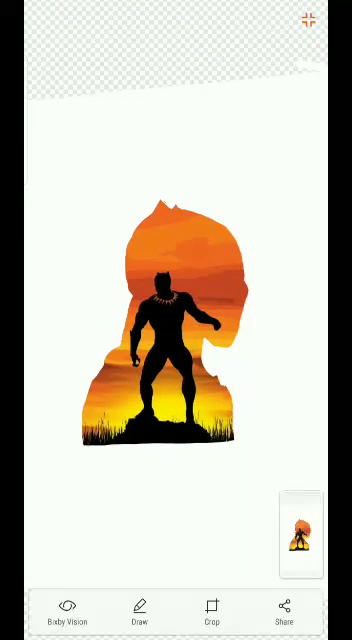
left_click(212, 608)
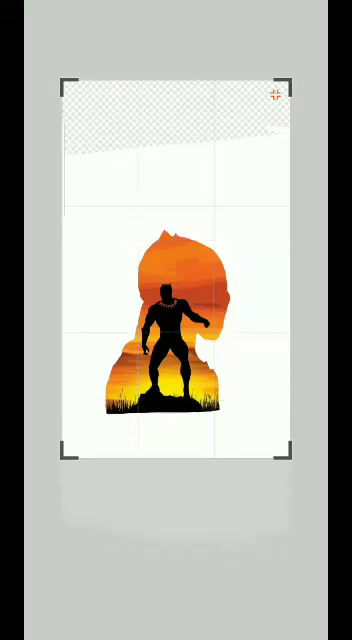